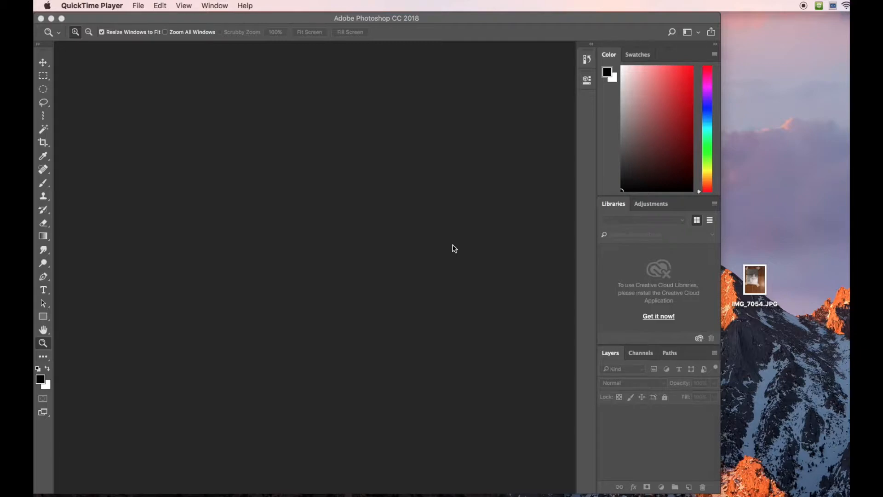
mouse_move(455, 252)
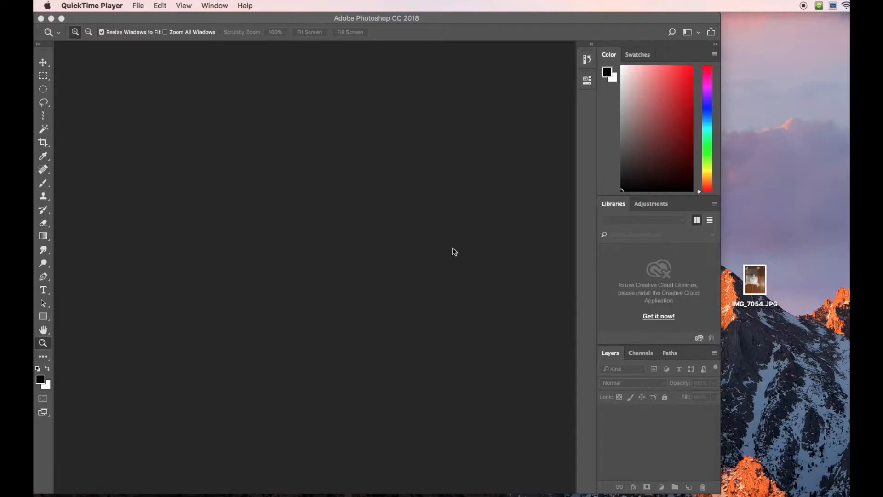
Drag IMG_7054.JPG from the desktop into Photoshop and zoom to frame the negative
left_click_drag(755, 281, 315, 229)
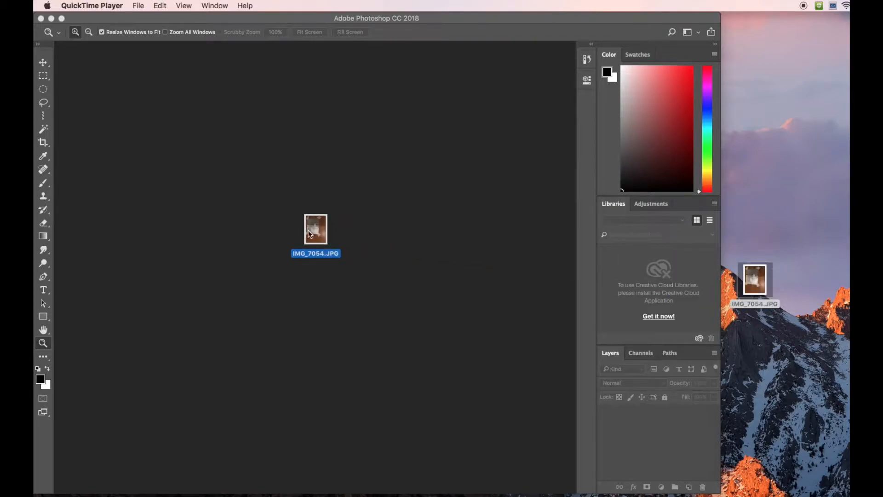
double_click(315, 229)
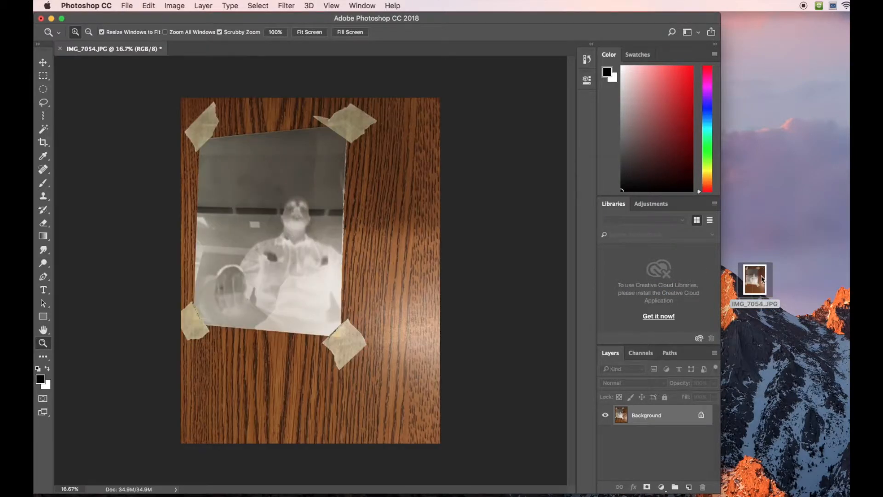
mouse_move(552, 183)
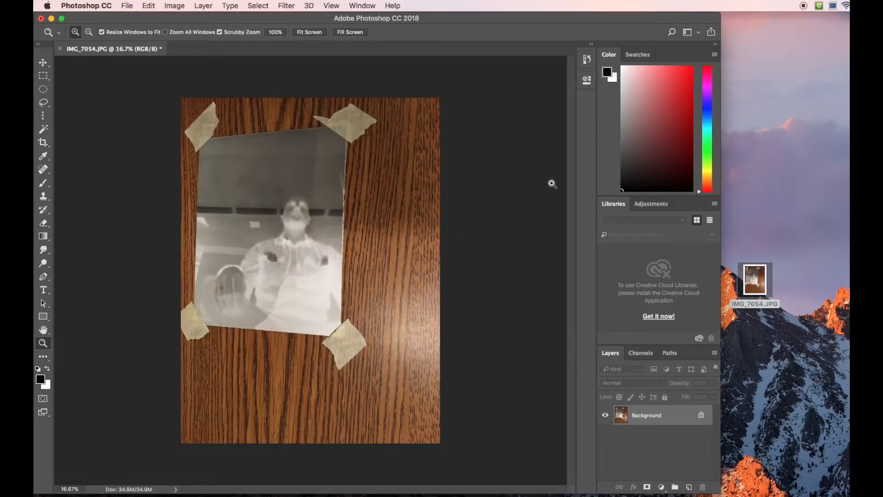
left_click(127, 5)
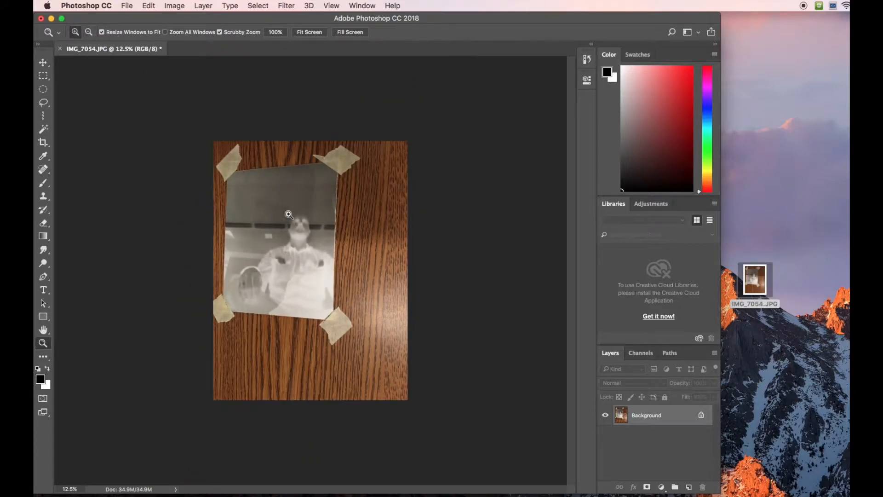
left_click(43, 143)
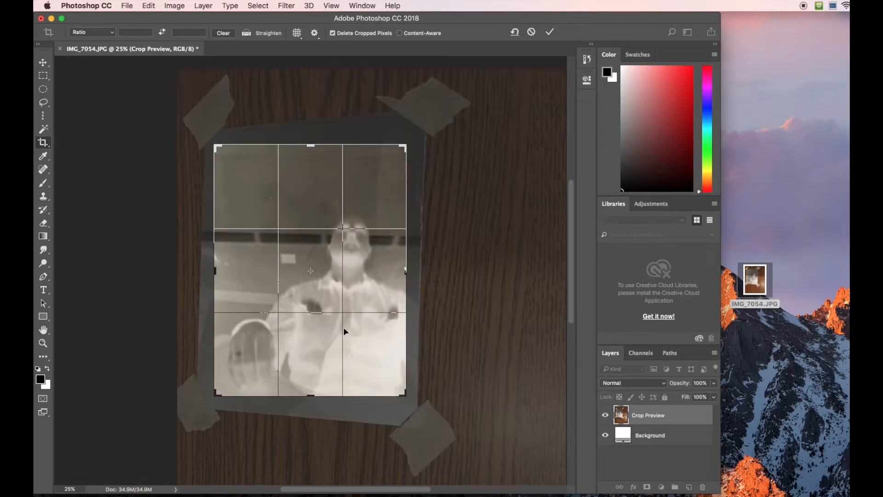
mouse_move(313, 210)
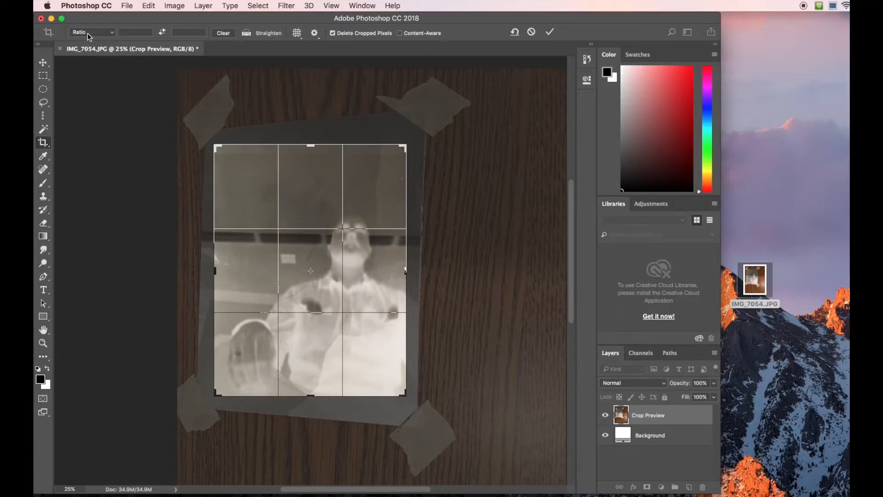
Clear the crop ratio constraint and straighten the photo along the ceiling line
left_click(91, 32)
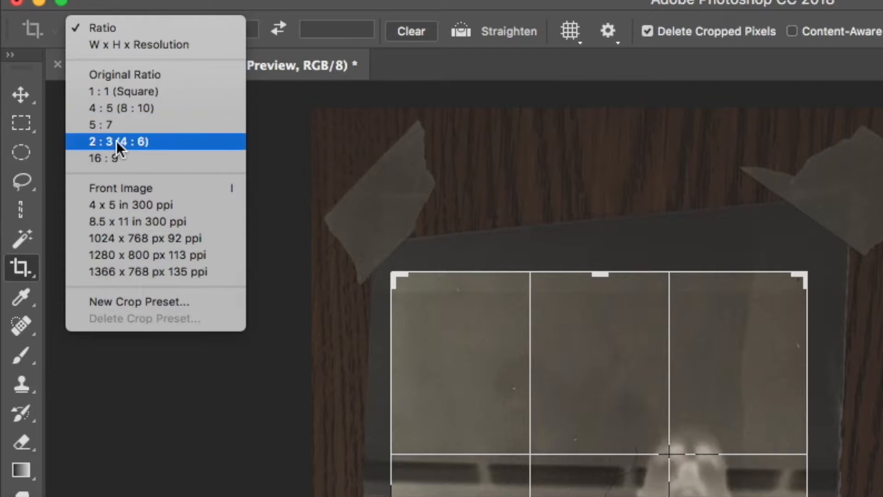
left_click(118, 141)
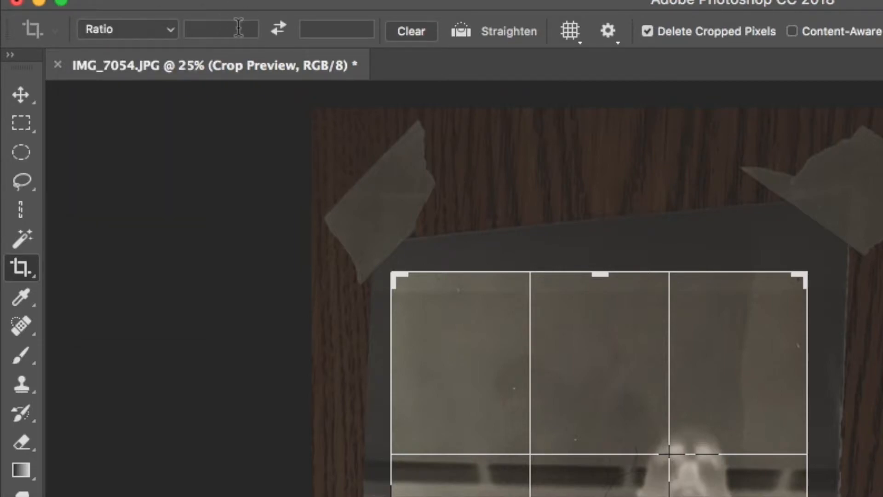
left_click(336, 29)
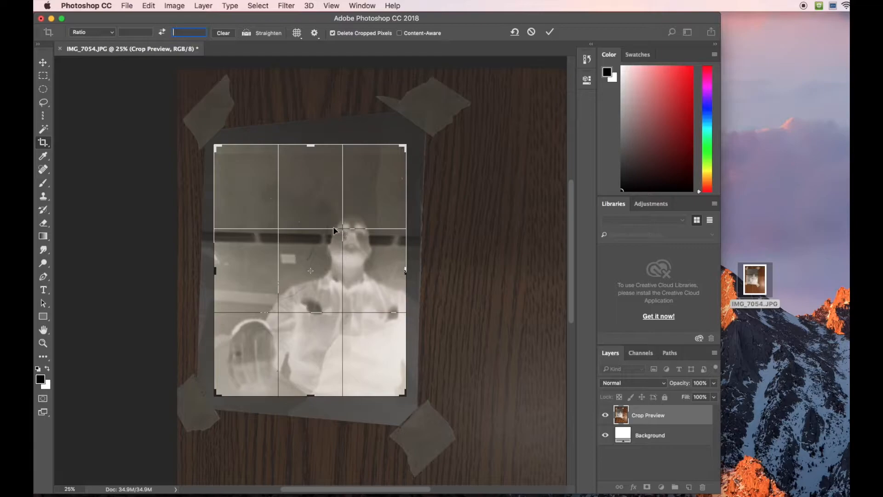
mouse_move(343, 245)
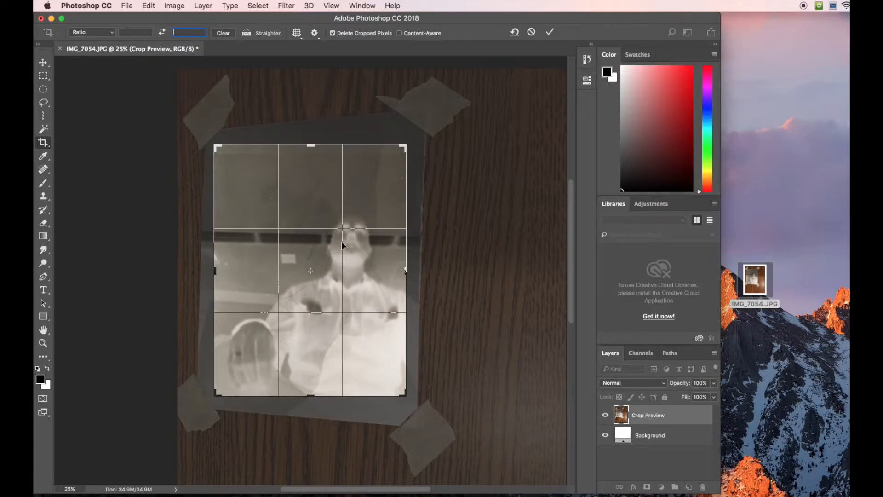
mouse_move(310, 240)
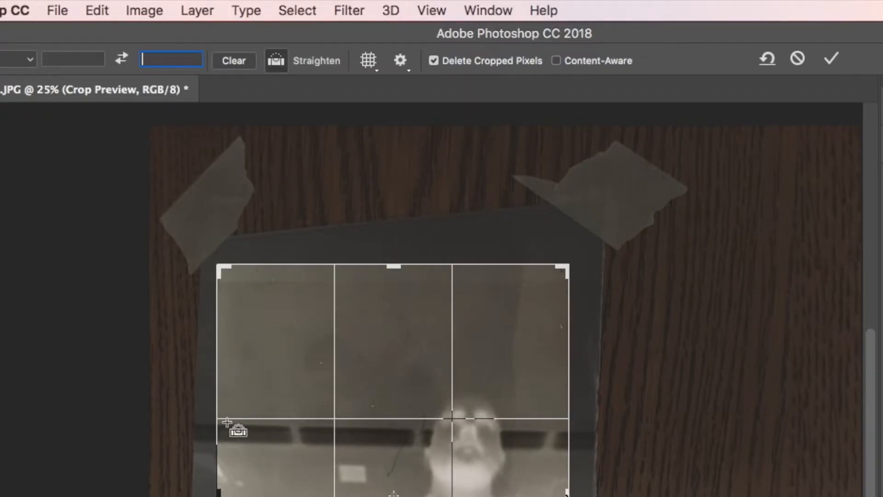
left_click_drag(231, 414, 541, 426)
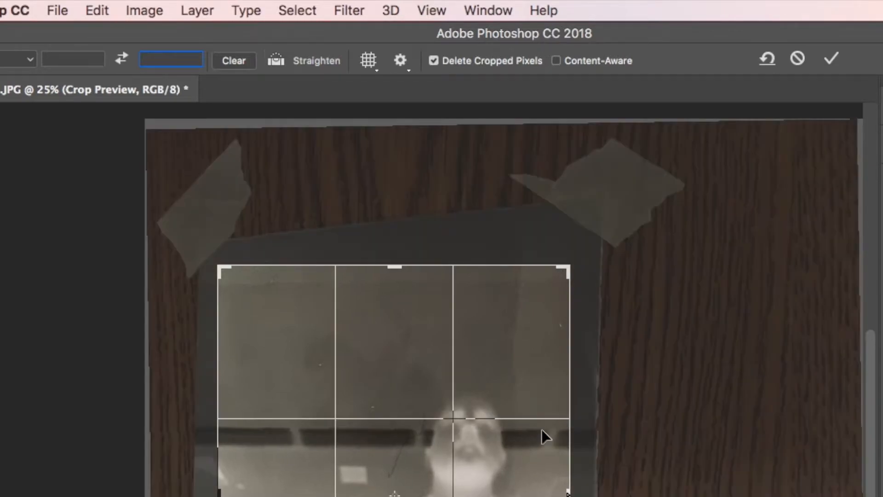
mouse_move(346, 425)
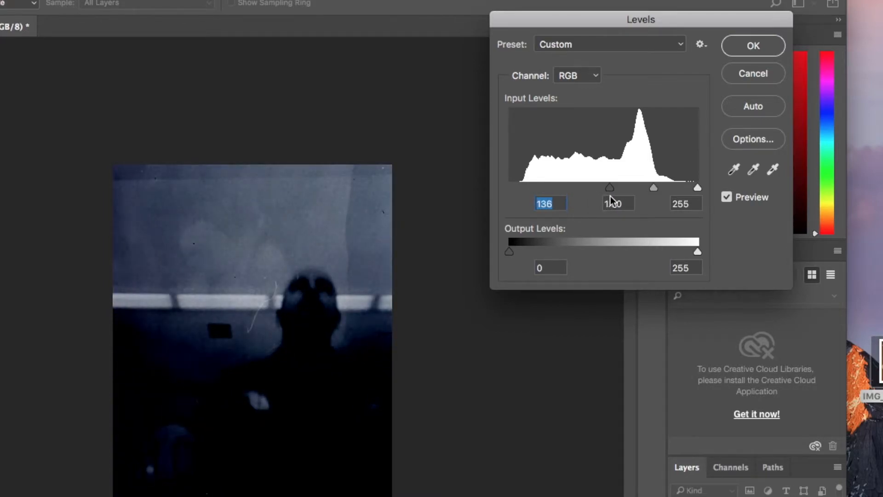
Apply a Levels adjustment with input levels 16, 1.00, 217 to the inverted portrait
left_click_drag(610, 187, 627, 187)
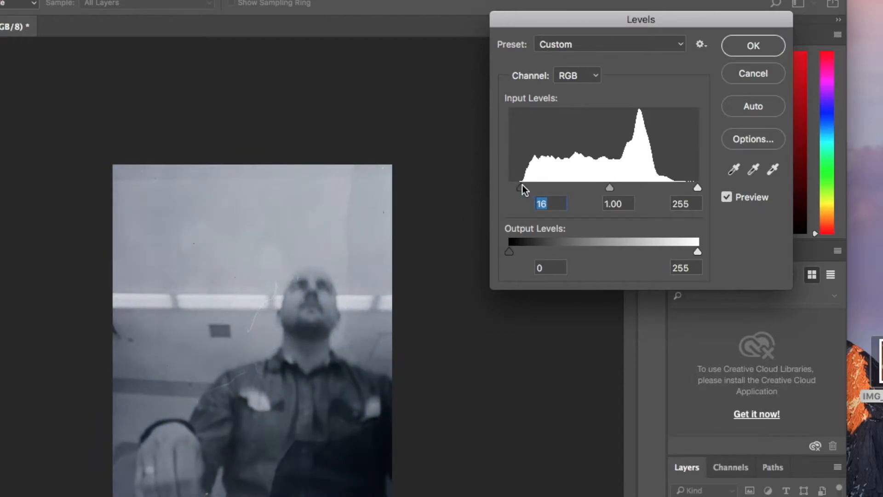
left_click_drag(698, 187, 682, 187)
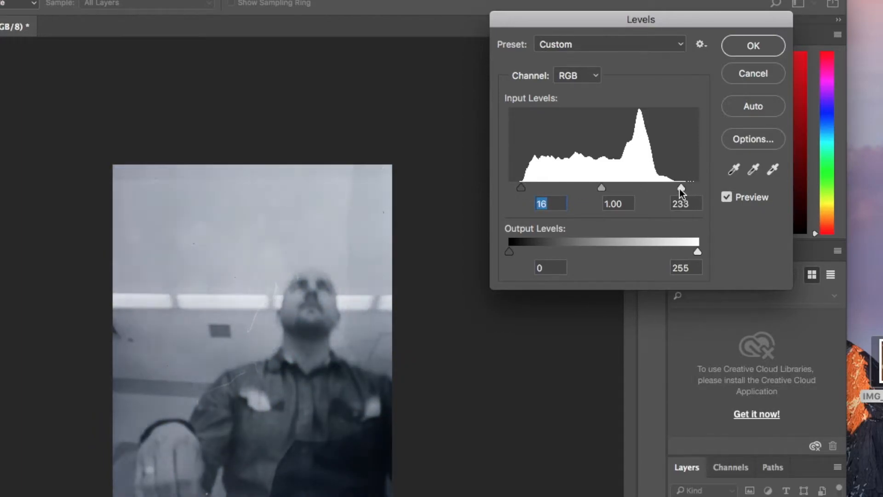
left_click_drag(681, 187, 669, 187)
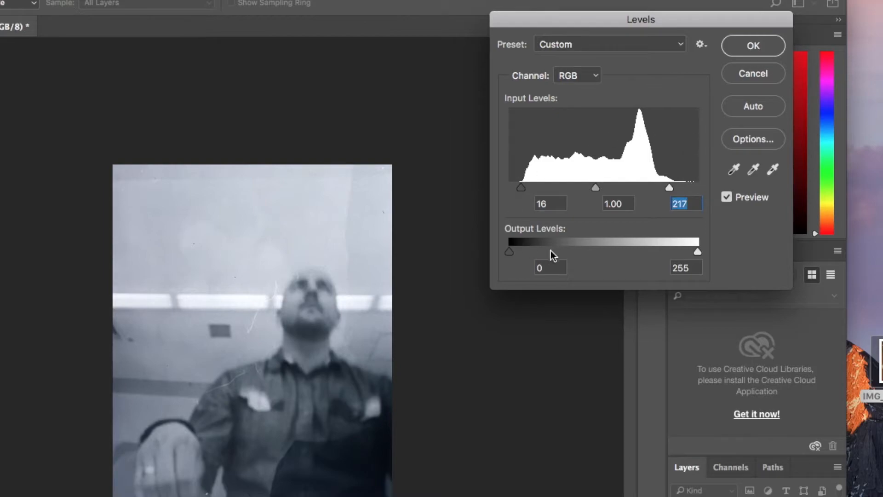
left_click(753, 46)
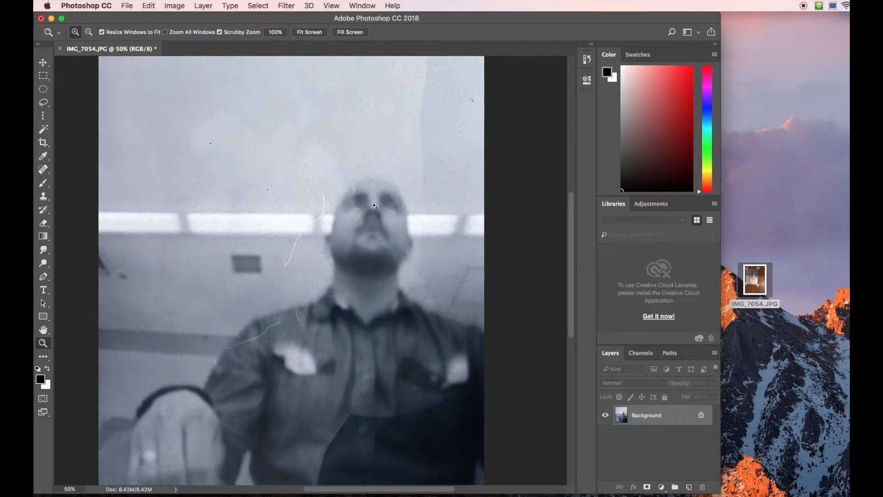
left_click(44, 197)
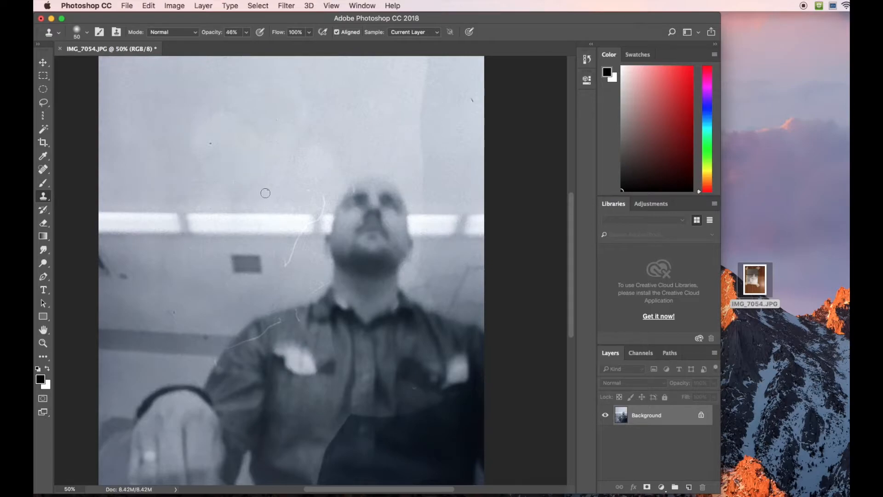
mouse_move(336, 195)
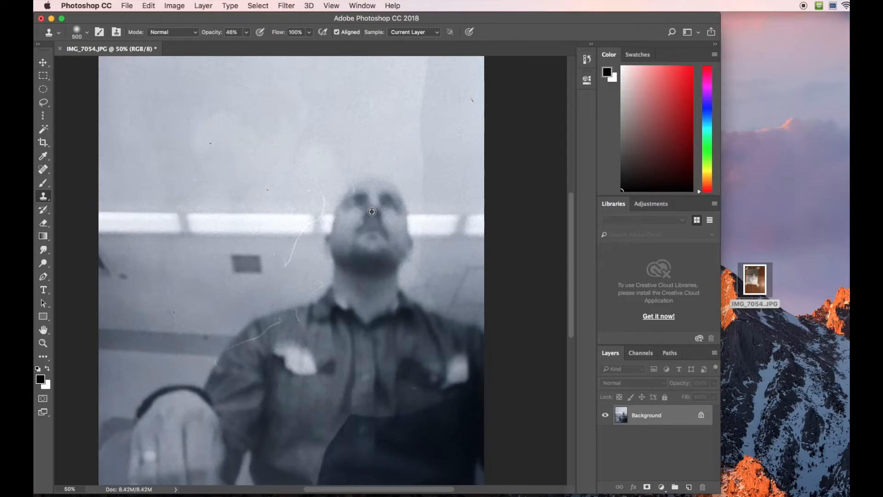
left_click(363, 211)
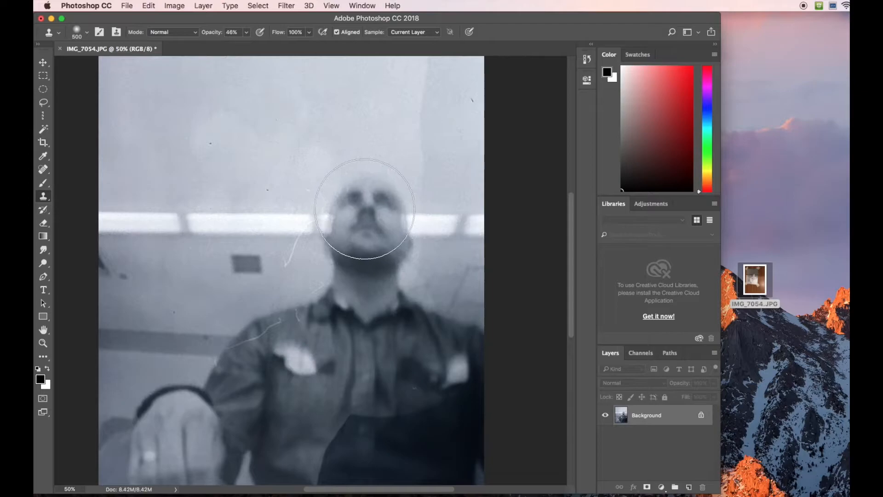
left_click(237, 145)
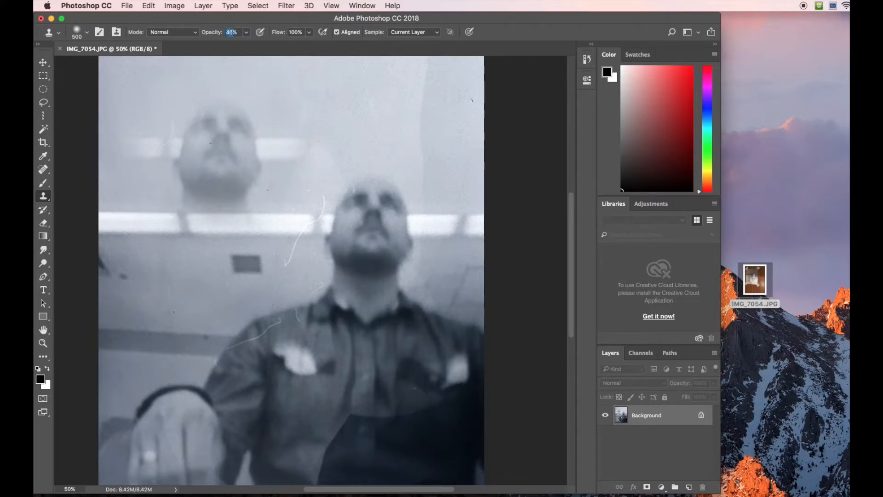
type("100")
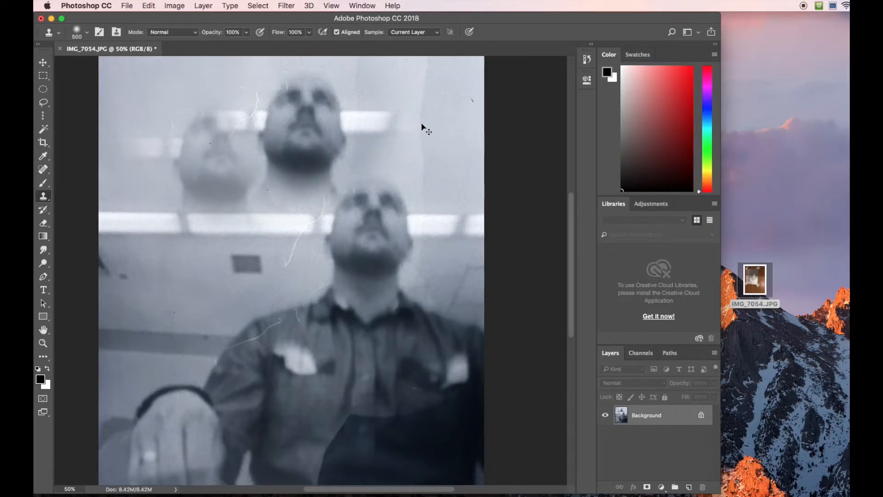
mouse_move(424, 127)
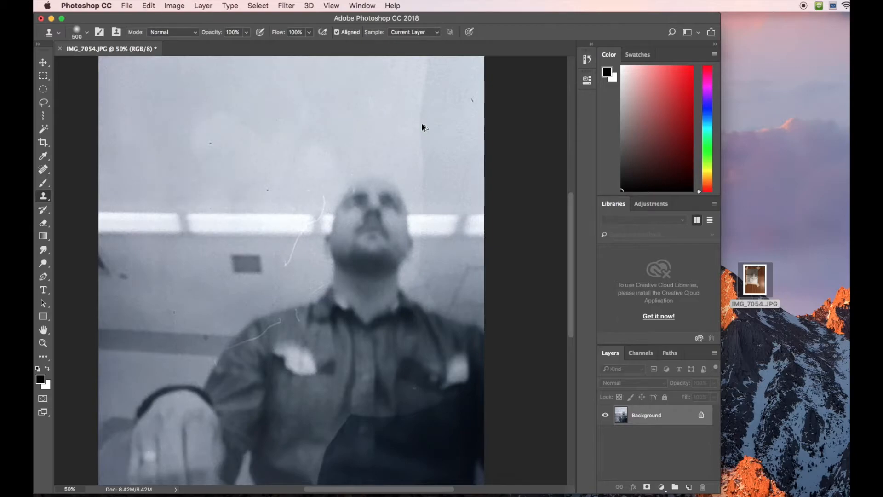
mouse_move(422, 123)
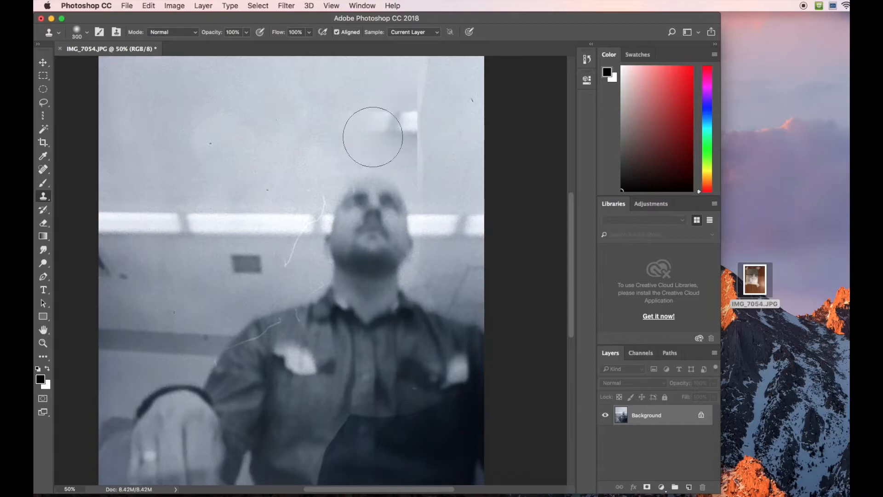
Sample a clean patch of ceiling as the Clone Stamp source
left_click(291, 258)
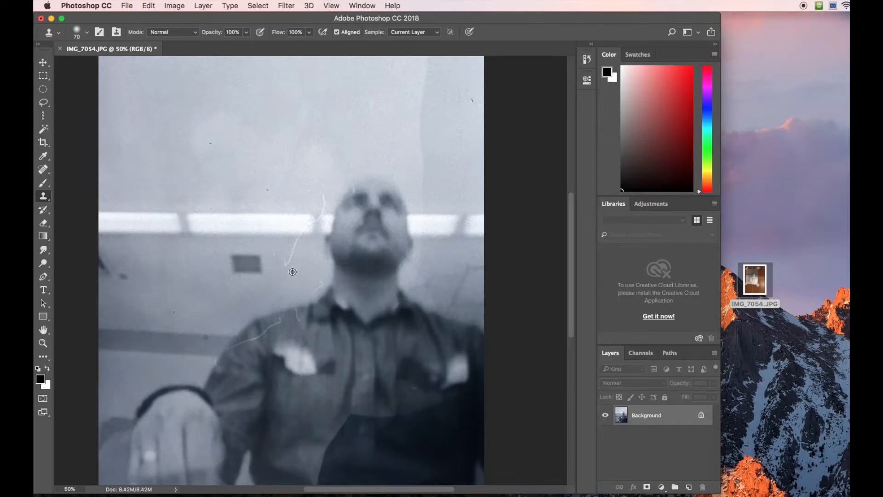
mouse_move(295, 268)
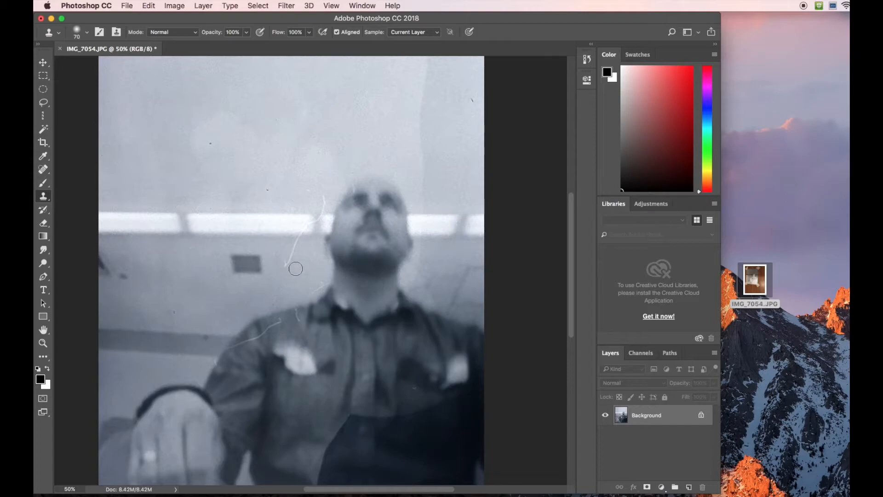
mouse_move(287, 265)
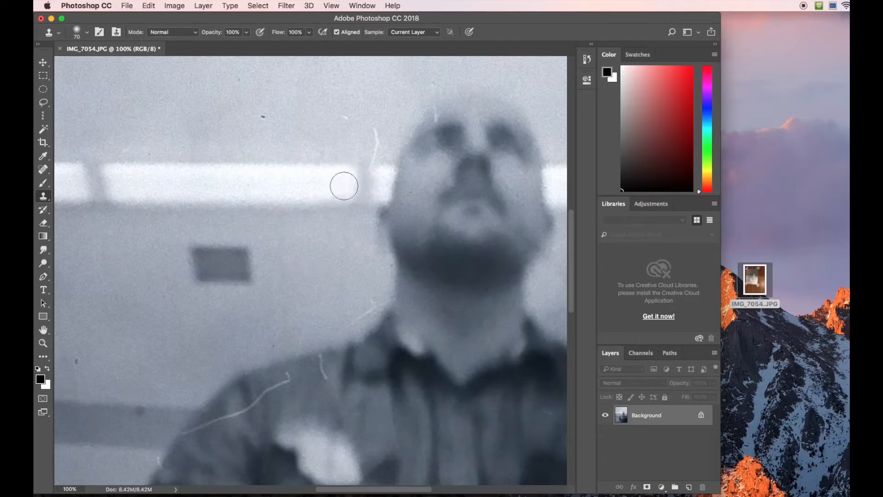
mouse_move(332, 135)
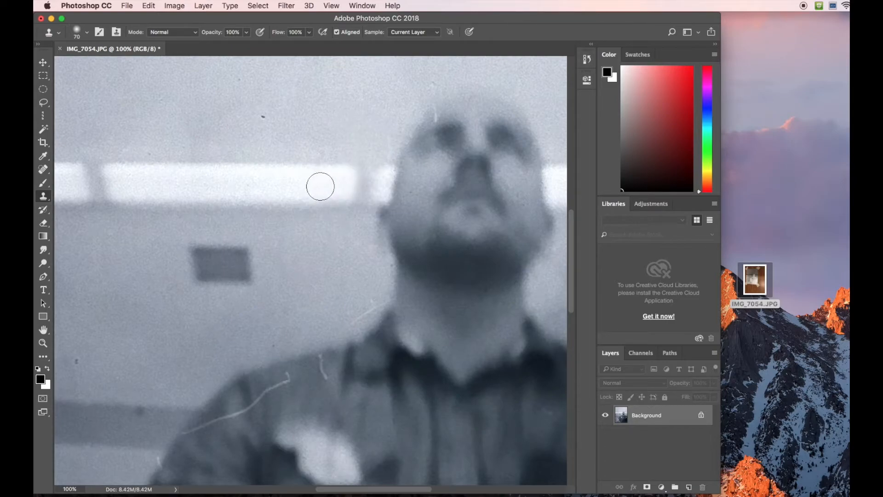
Heal the white scratch above the forehead with the Spot Healing Brush and zoom onto the head
left_click(43, 169)
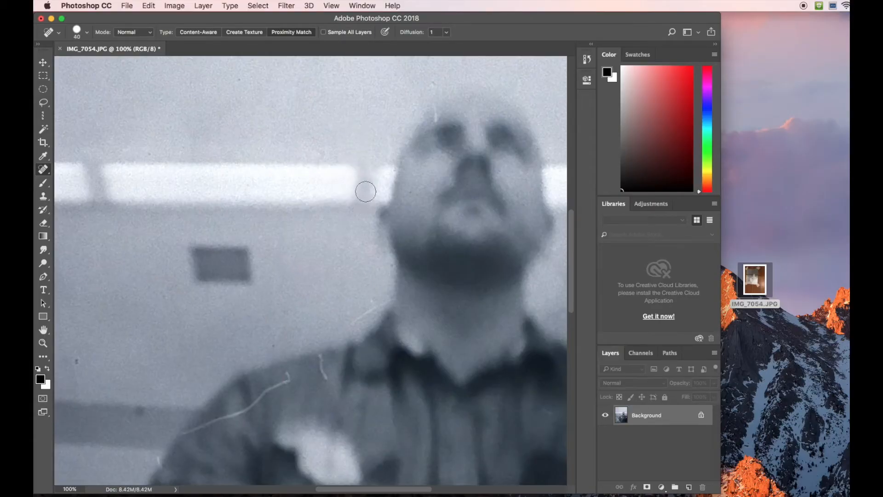
mouse_move(201, 140)
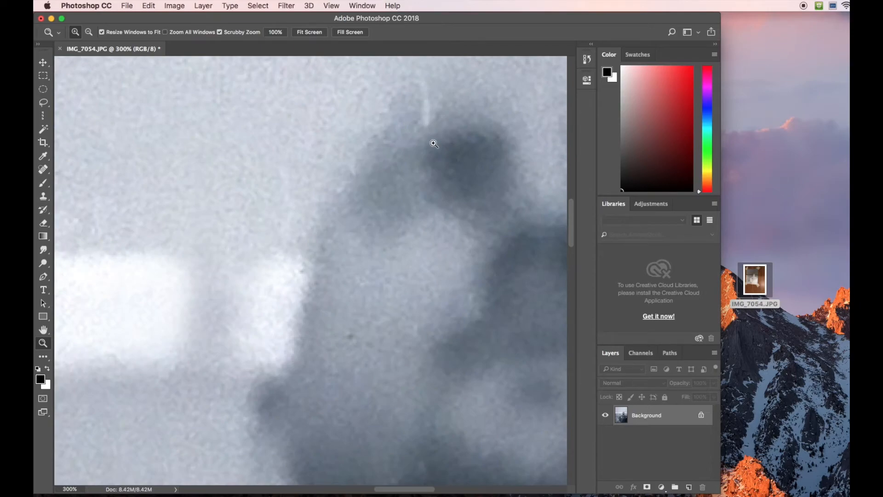
left_click(43, 169)
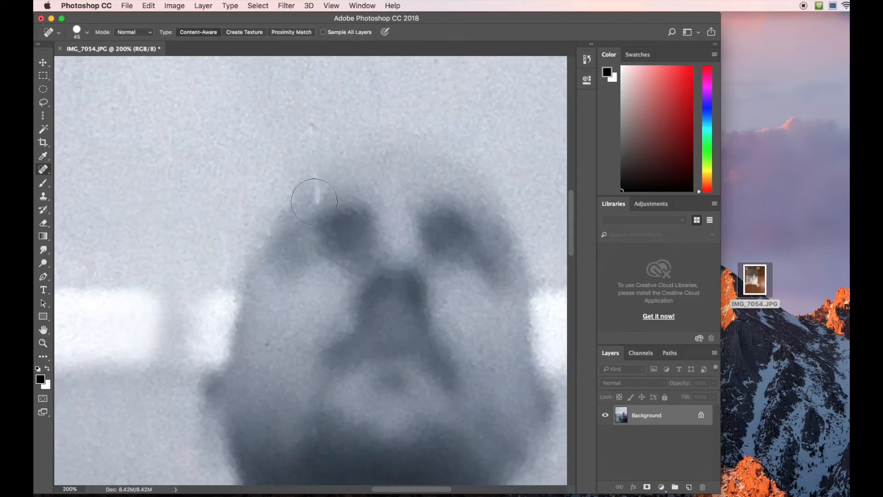
mouse_move(319, 187)
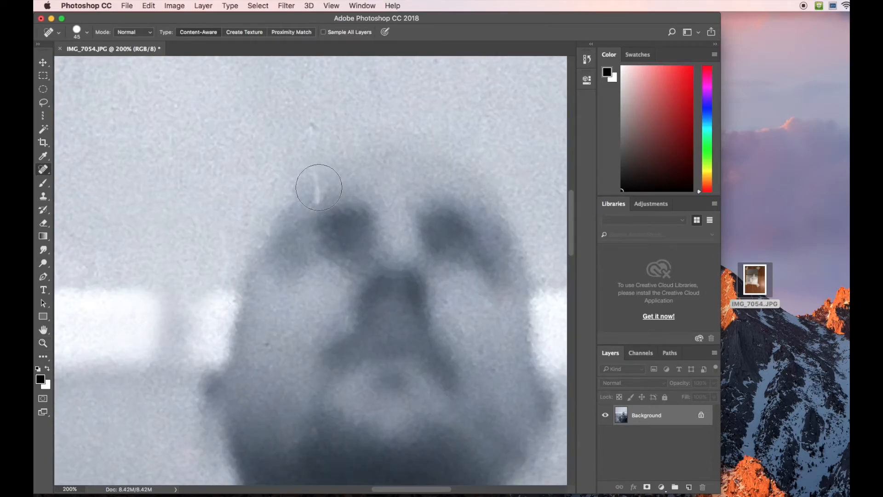
left_click(319, 188)
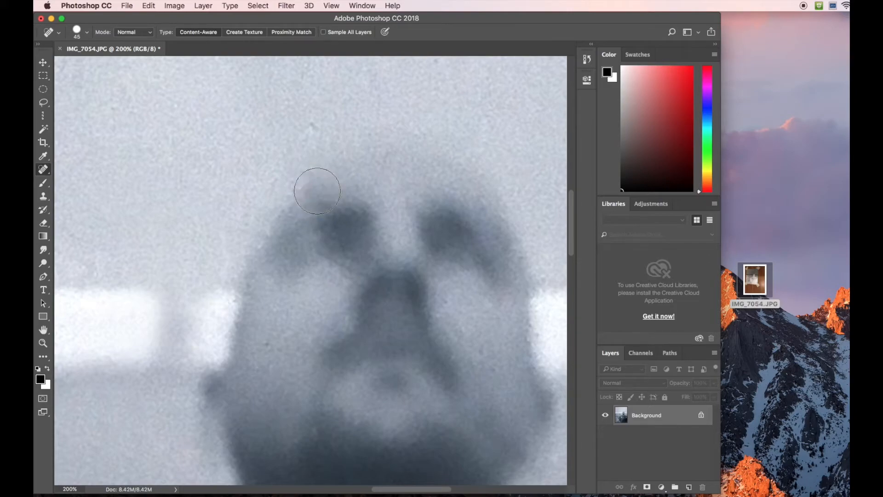
mouse_move(291, 223)
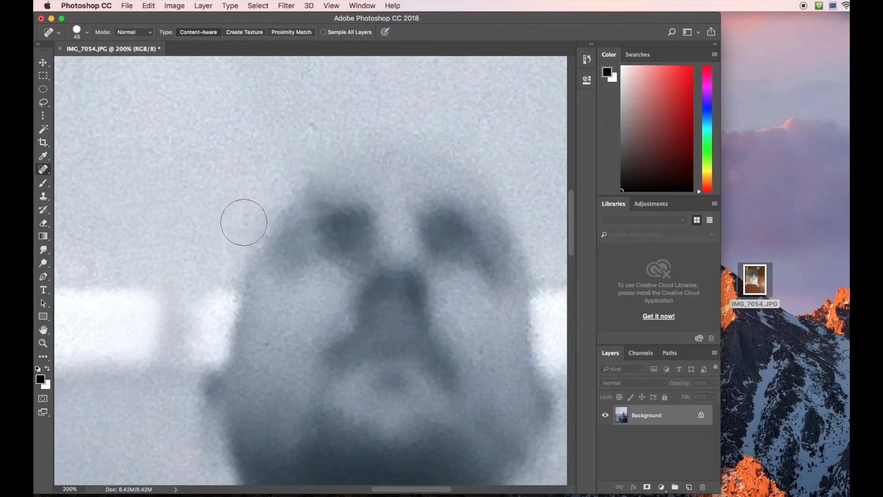
mouse_move(270, 235)
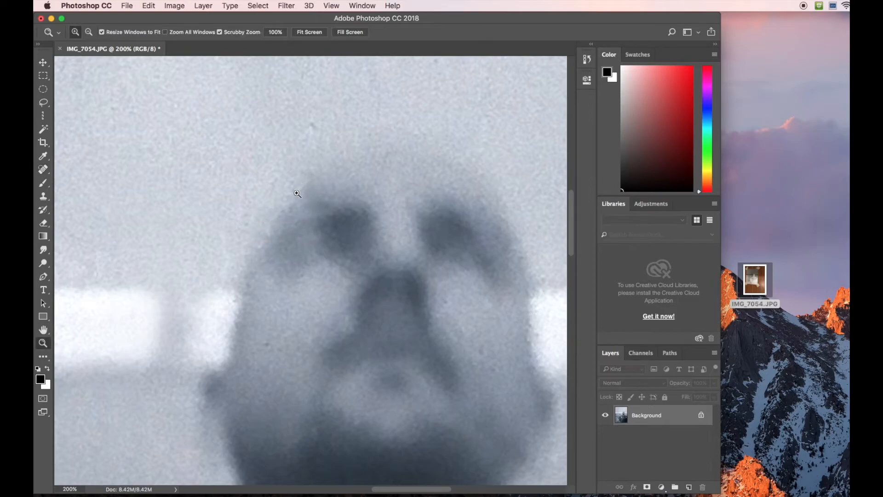
left_click(297, 197)
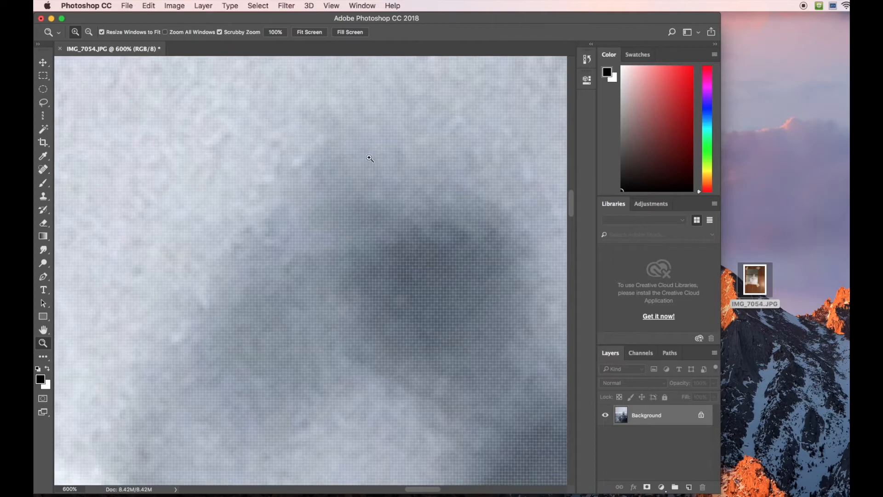
mouse_move(316, 221)
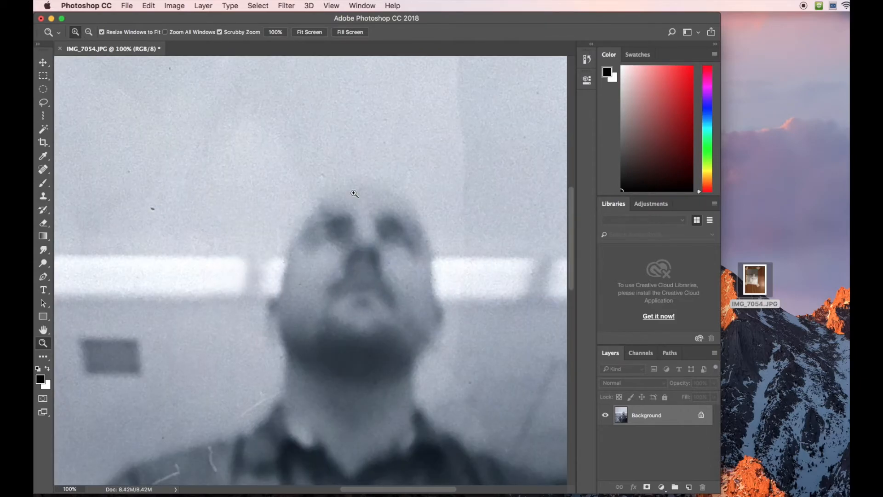
mouse_move(325, 201)
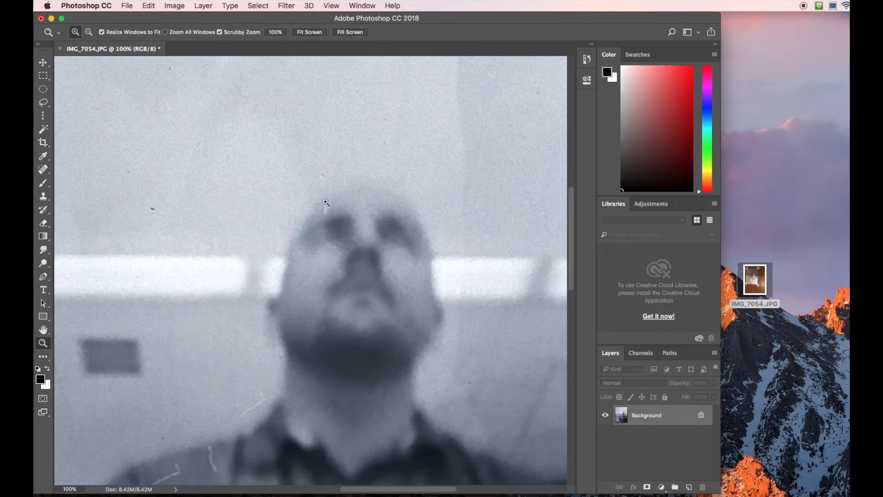
left_click(43, 197)
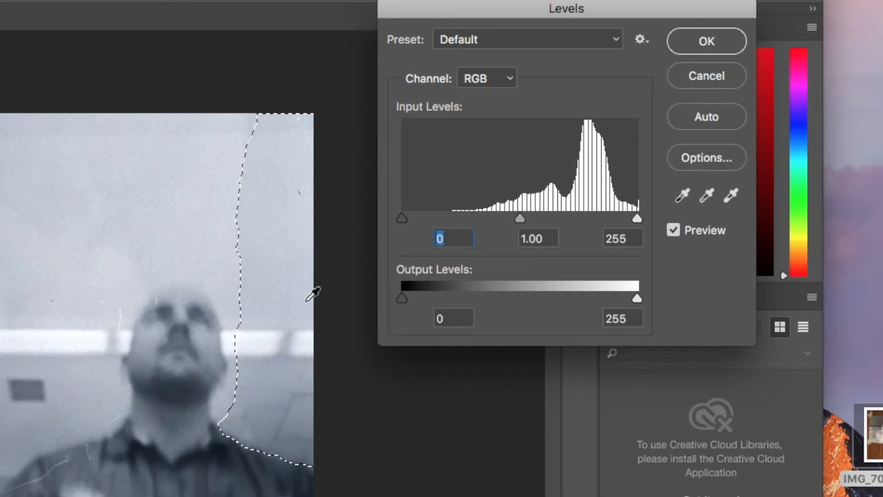
mouse_move(639, 306)
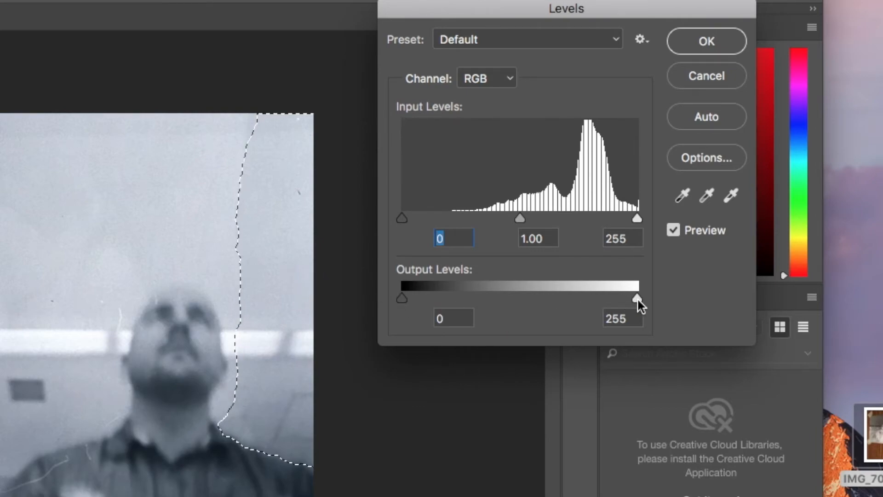
Set the strip's Levels output black to 31 with output white 255 and confirm
left_click_drag(636, 298, 566, 298)
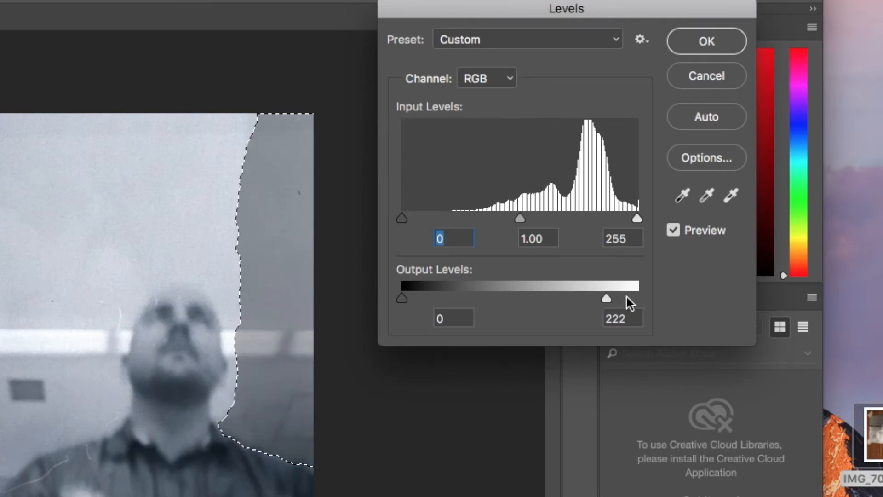
left_click_drag(606, 298, 637, 298)
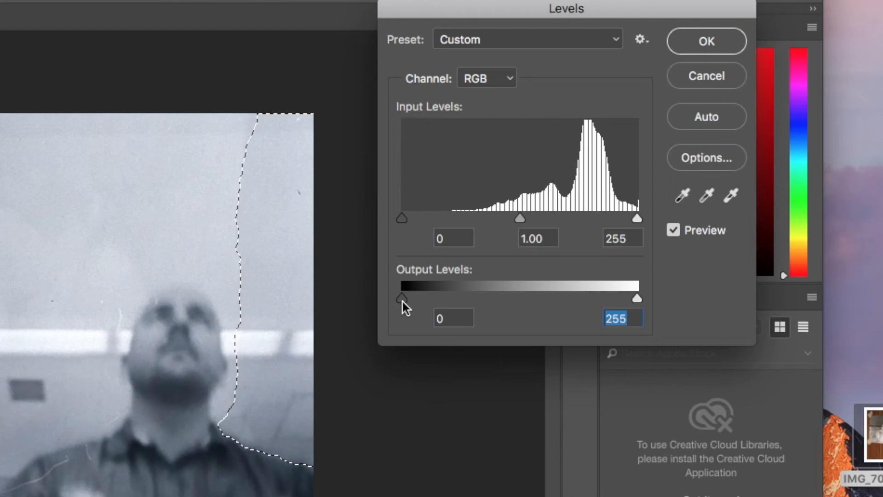
left_click_drag(402, 298, 429, 298)
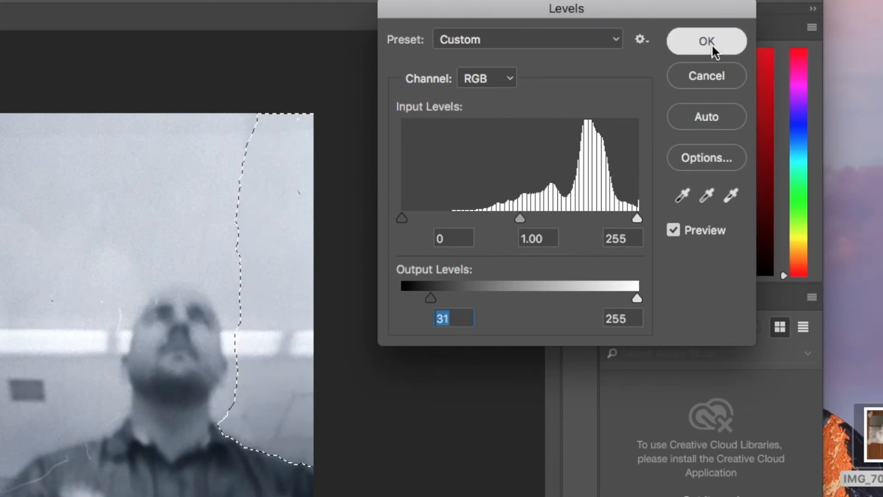
left_click(707, 41)
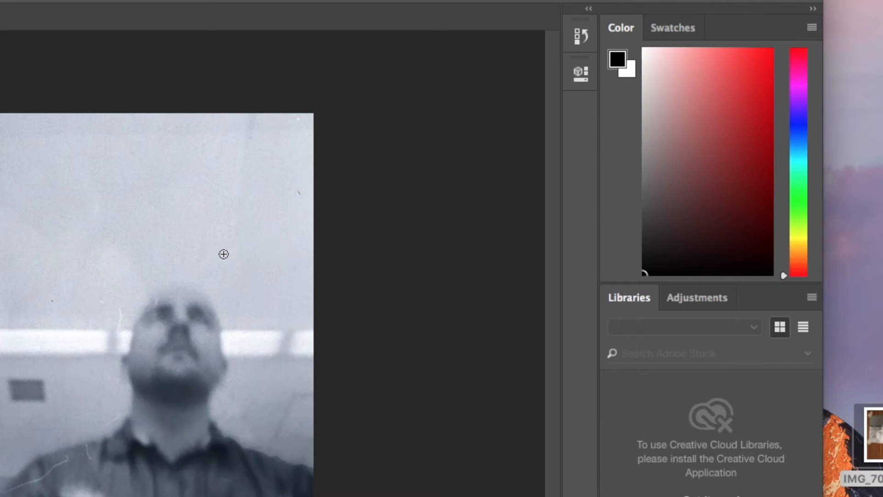
mouse_move(237, 213)
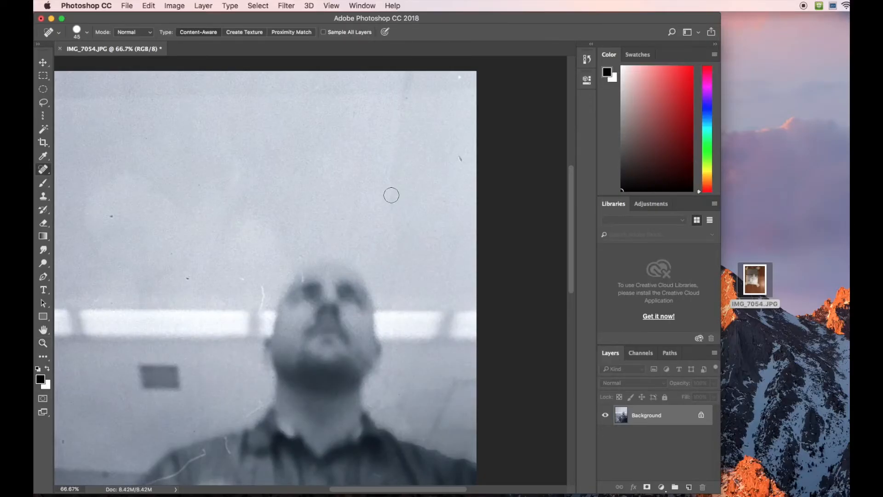
mouse_move(460, 199)
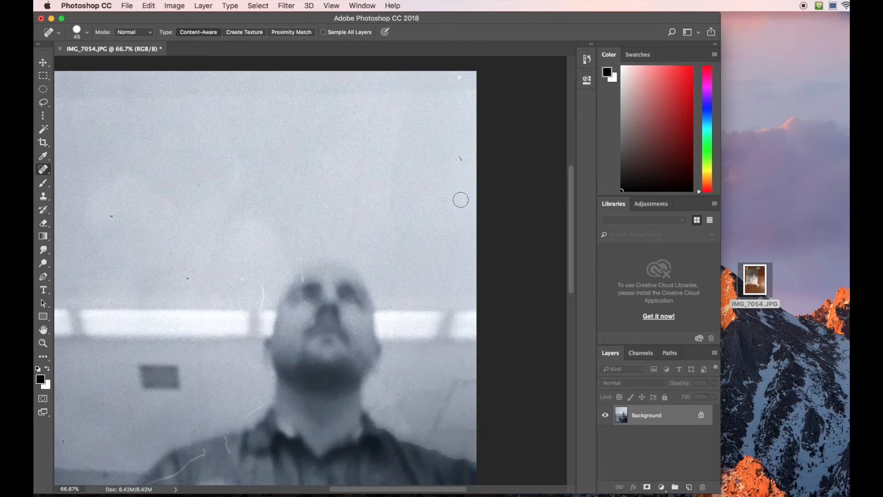
mouse_move(395, 249)
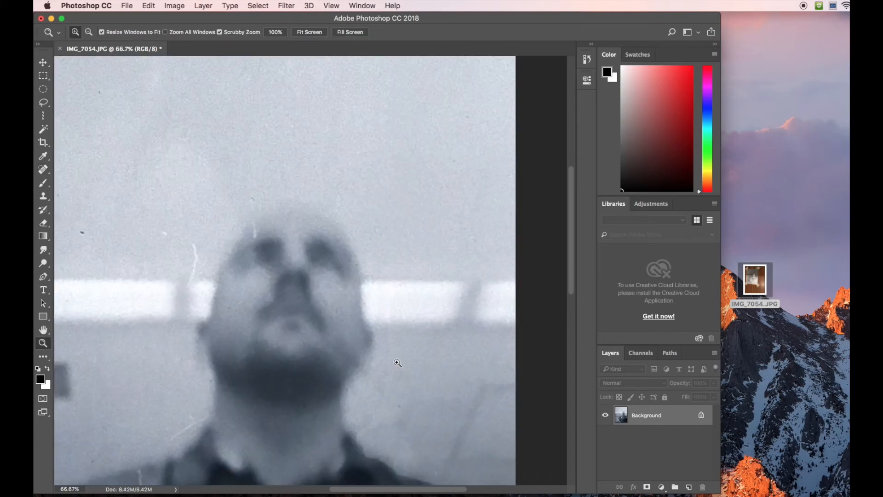
Zoom to 200% on the seam beside the neck and clone over it
left_click(397, 363)
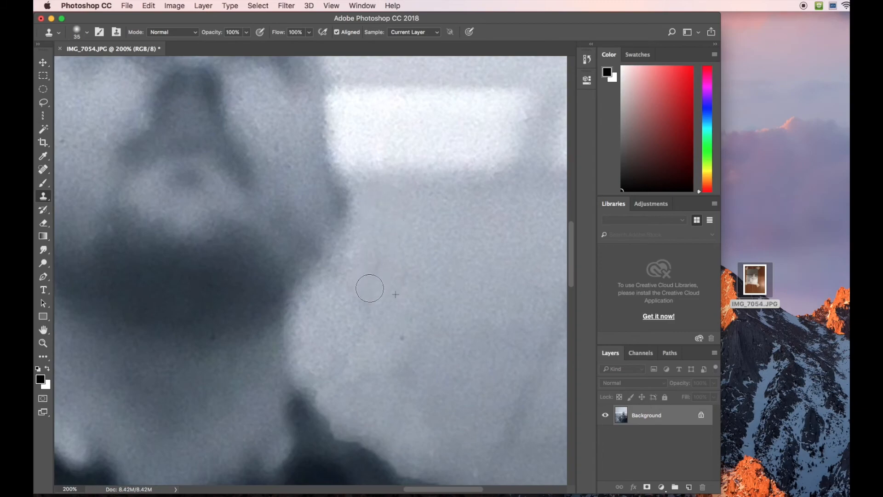
mouse_move(470, 273)
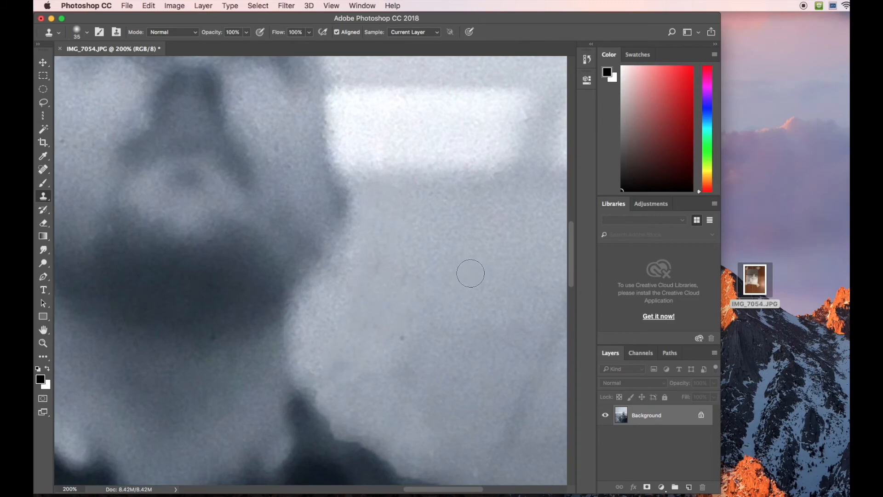
mouse_move(382, 226)
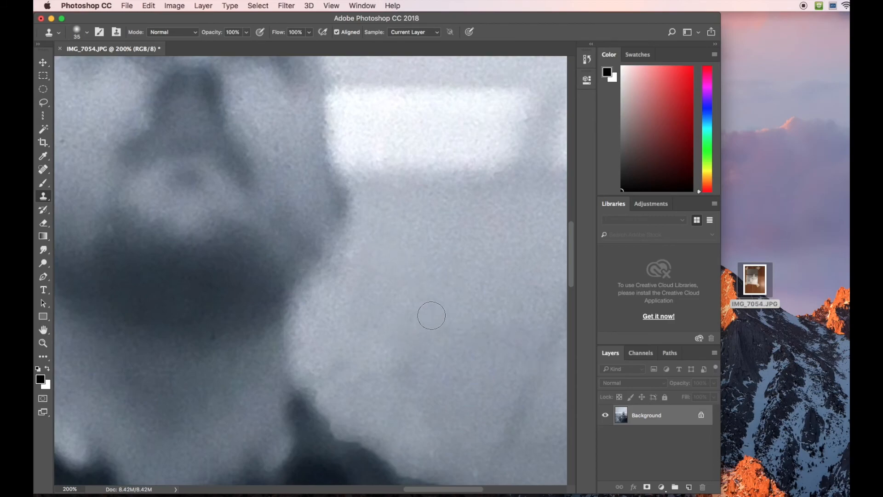
left_click(43, 343)
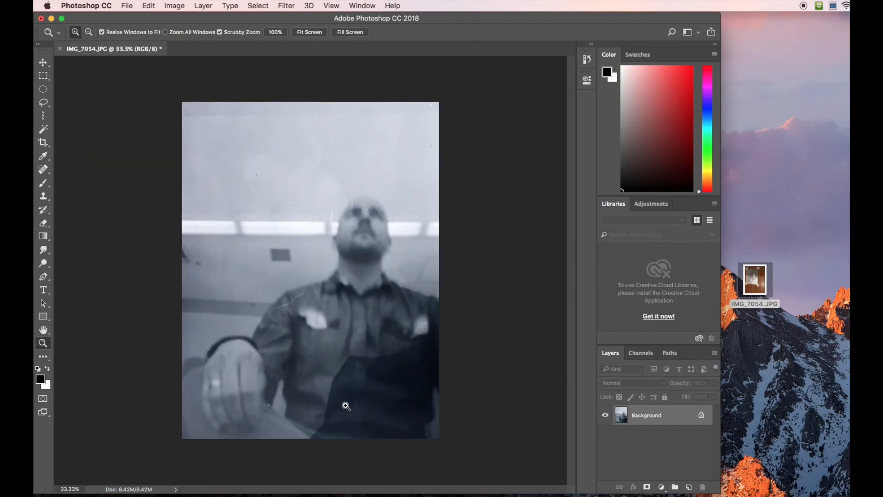
mouse_move(346, 370)
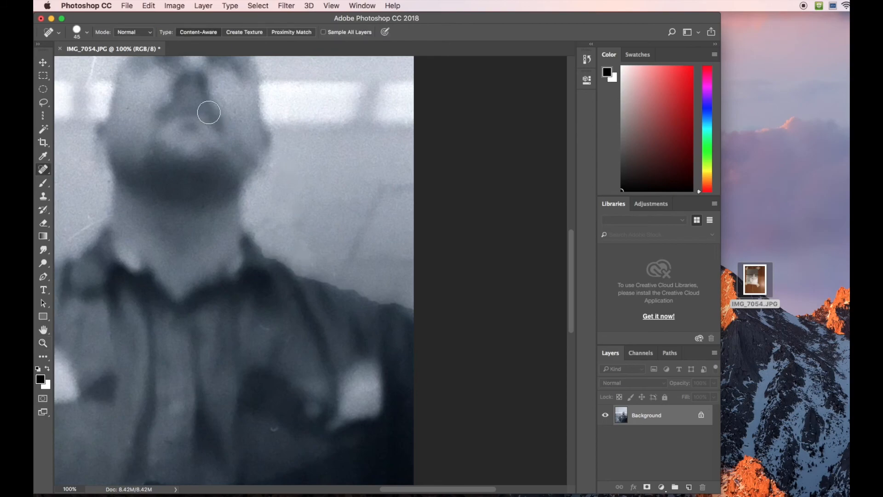
mouse_move(197, 36)
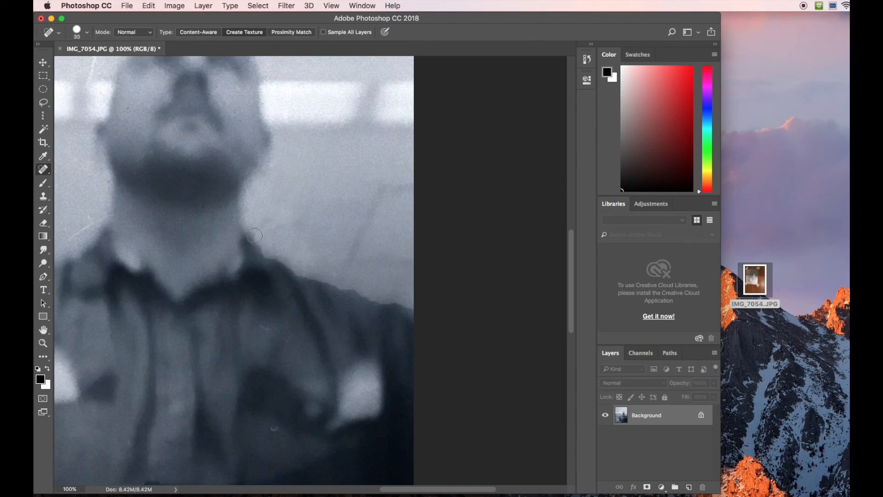
Heal the scratches across the right shoulder, shirt and neck with the size-25 Healing Brush
left_click_drag(254, 235, 284, 267)
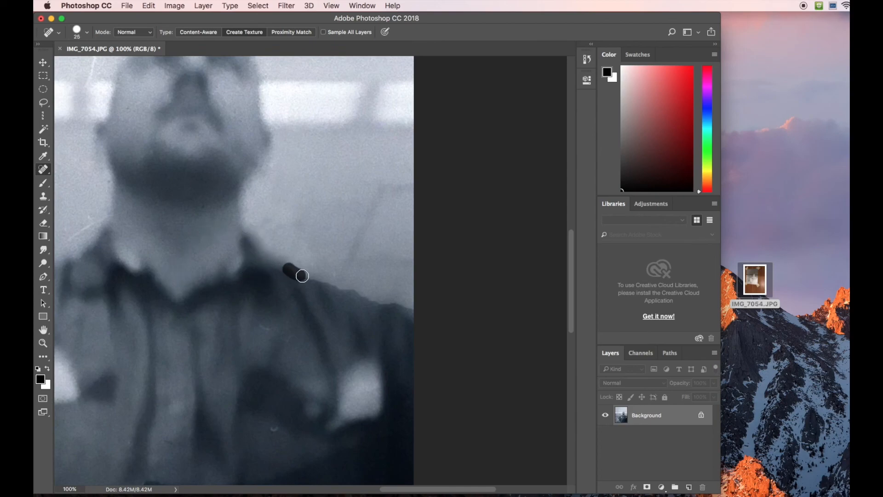
left_click_drag(301, 276, 384, 306)
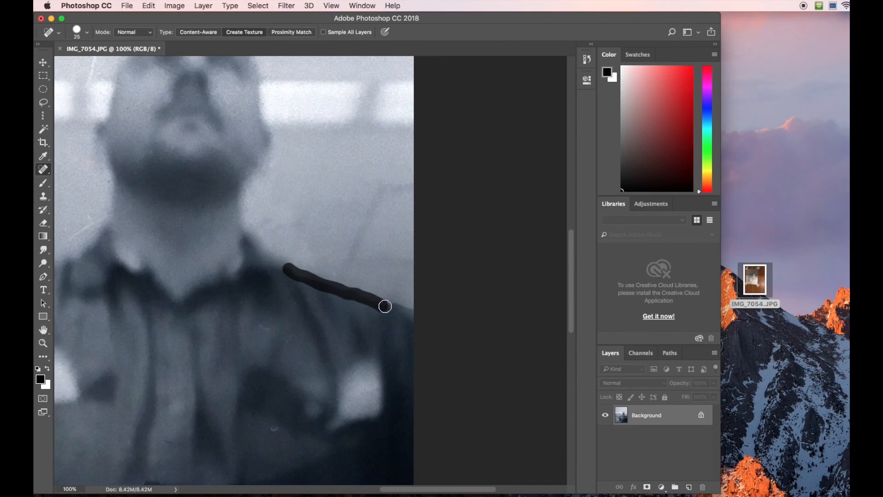
left_click_drag(384, 306, 272, 274)
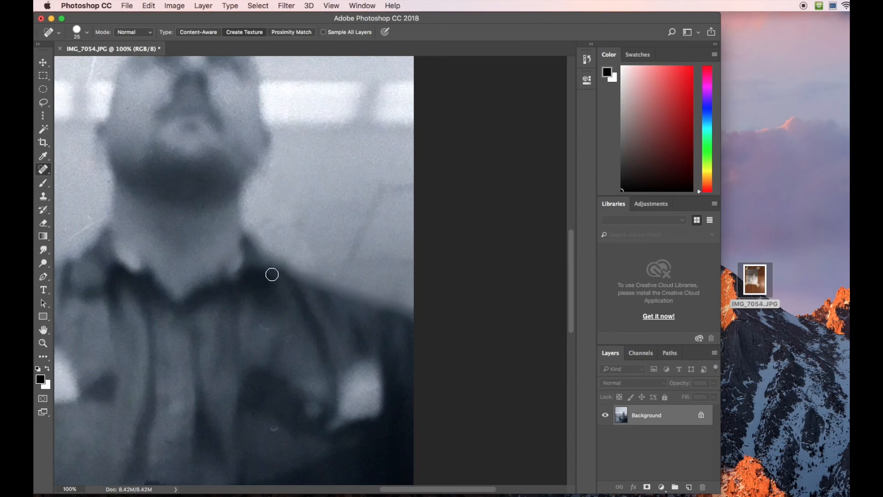
mouse_move(372, 276)
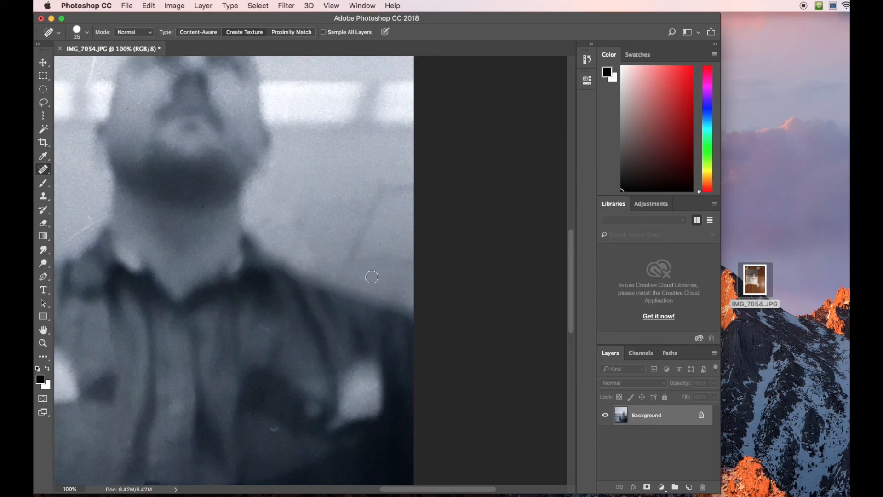
left_click_drag(352, 290, 372, 319)
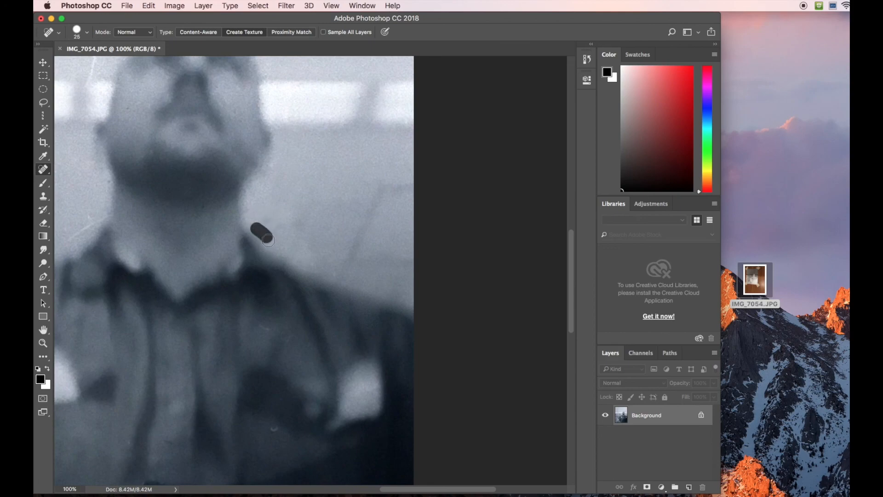
left_click_drag(262, 231, 364, 283)
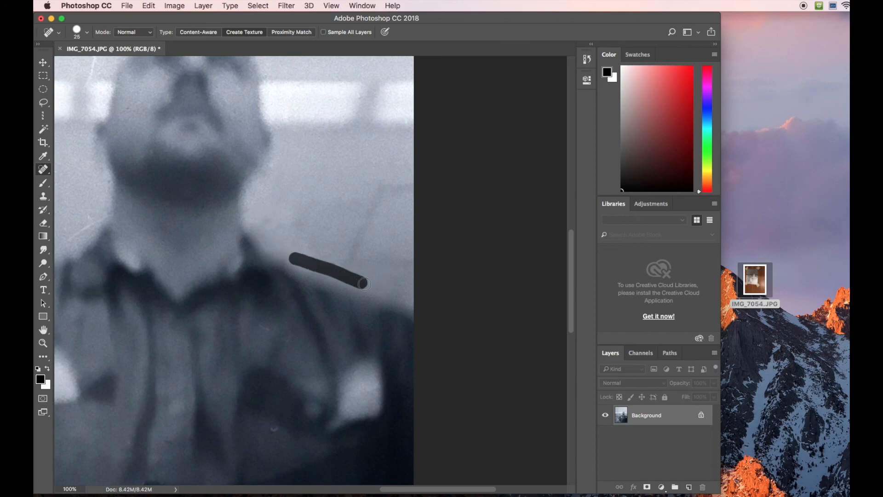